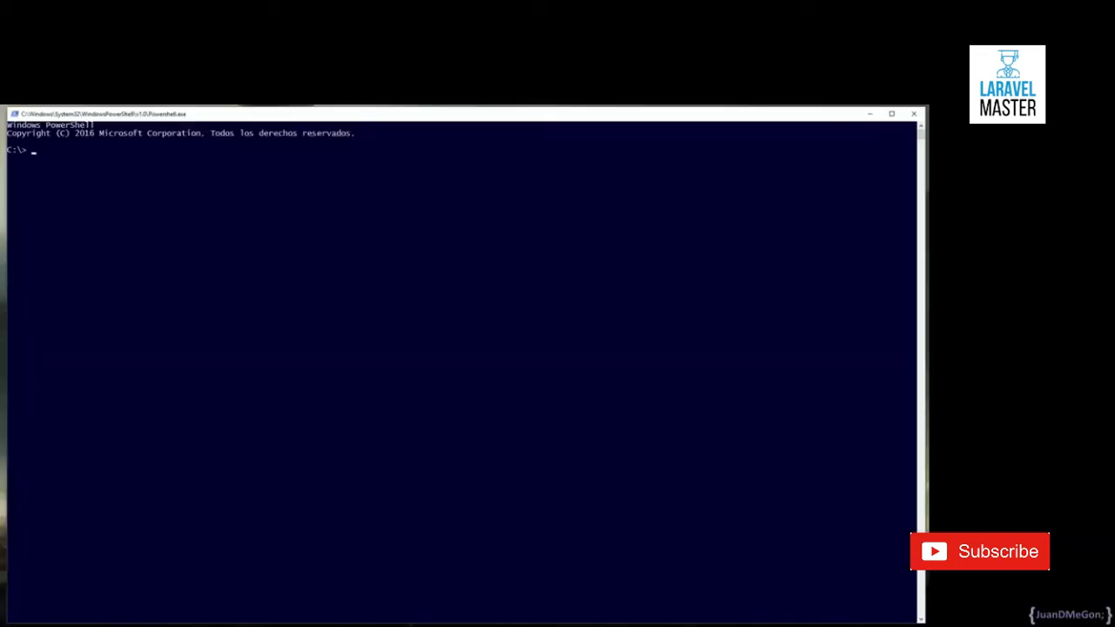
Change the working directory to the RESTfulAPI project folder with cd.
{"action": "type", "text": "cd .\\RESTfulAPI\\"}
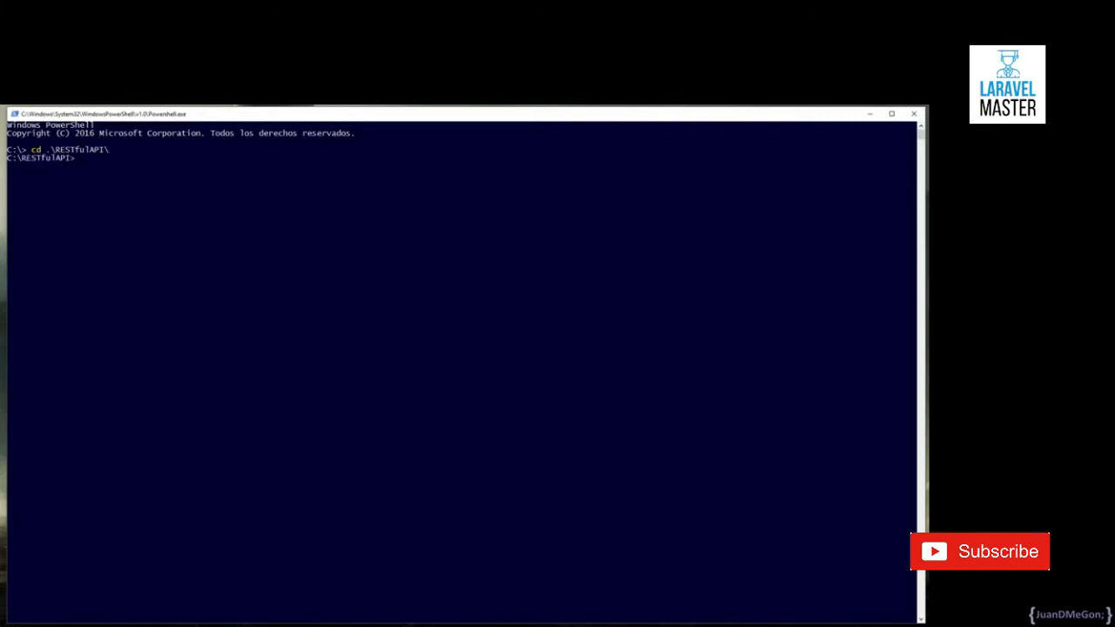
Run php artisan to print the Laravel 5.4 usage and available command groups.
{"action": "type", "text": "php artisan"}
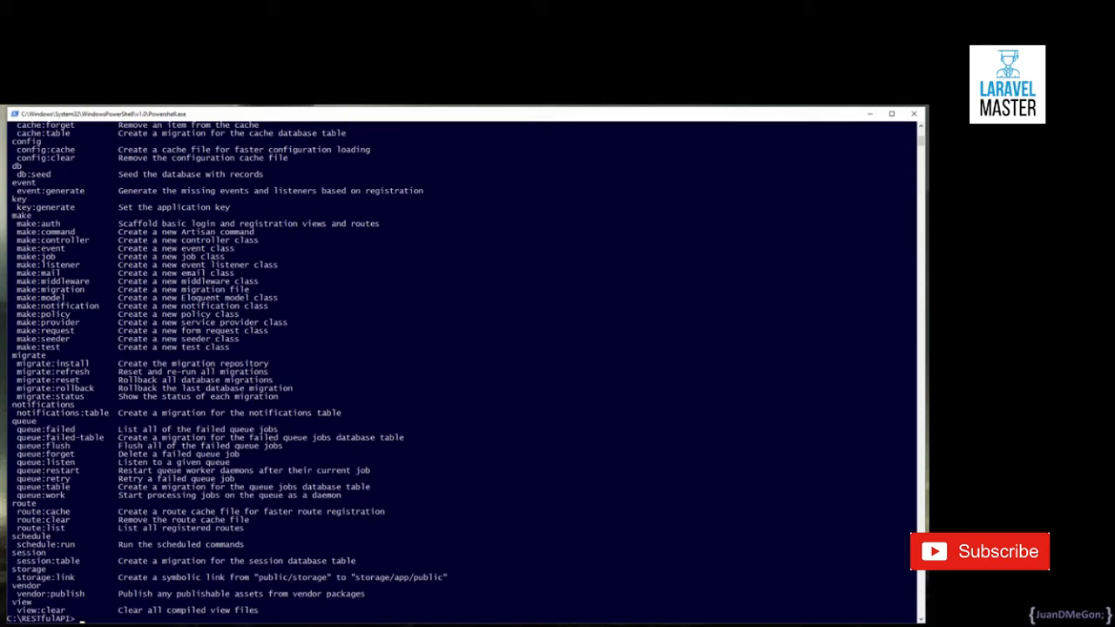
{"action": "mouse_move", "coordinate": [523, 144]}
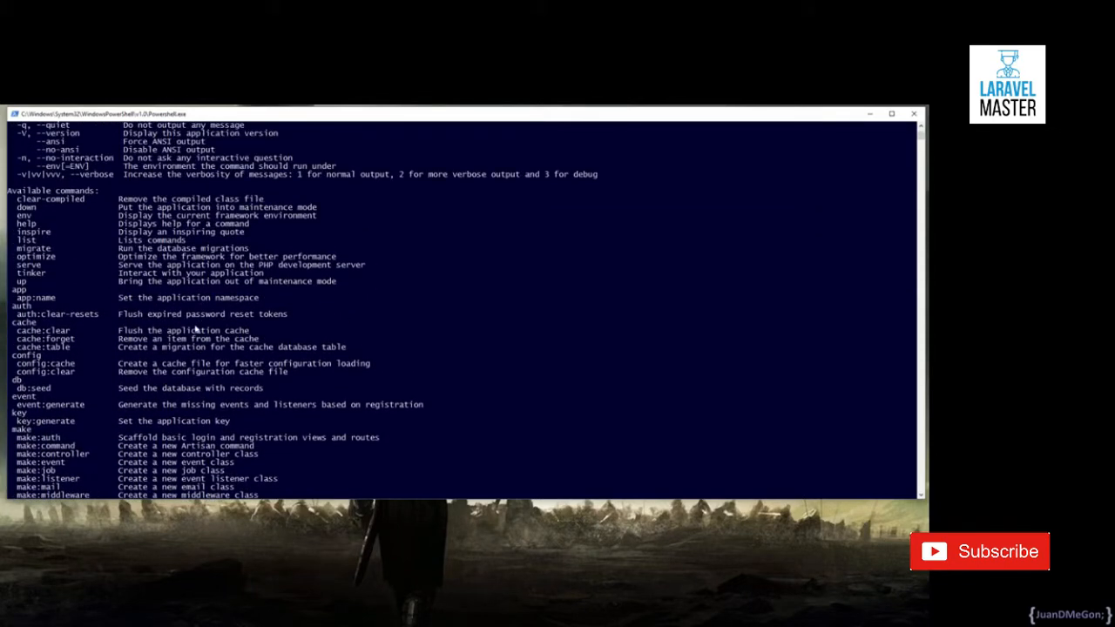
{"action": "scroll", "scroll_direction": "down", "scroll_amount": 3}
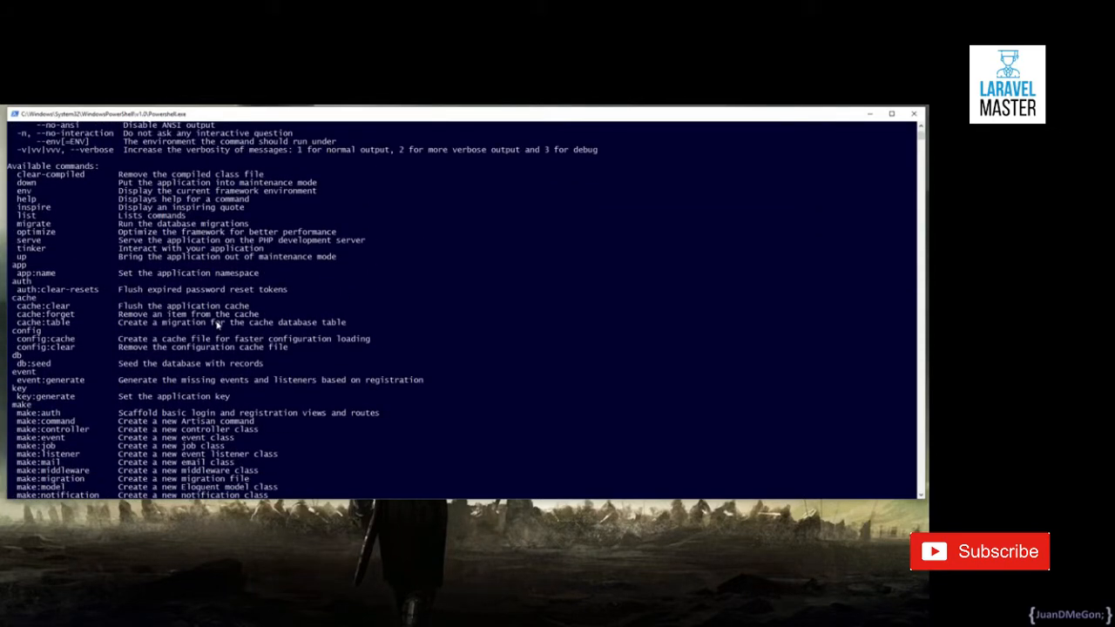
{"action": "scroll", "scroll_direction": "down", "scroll_amount": 3}
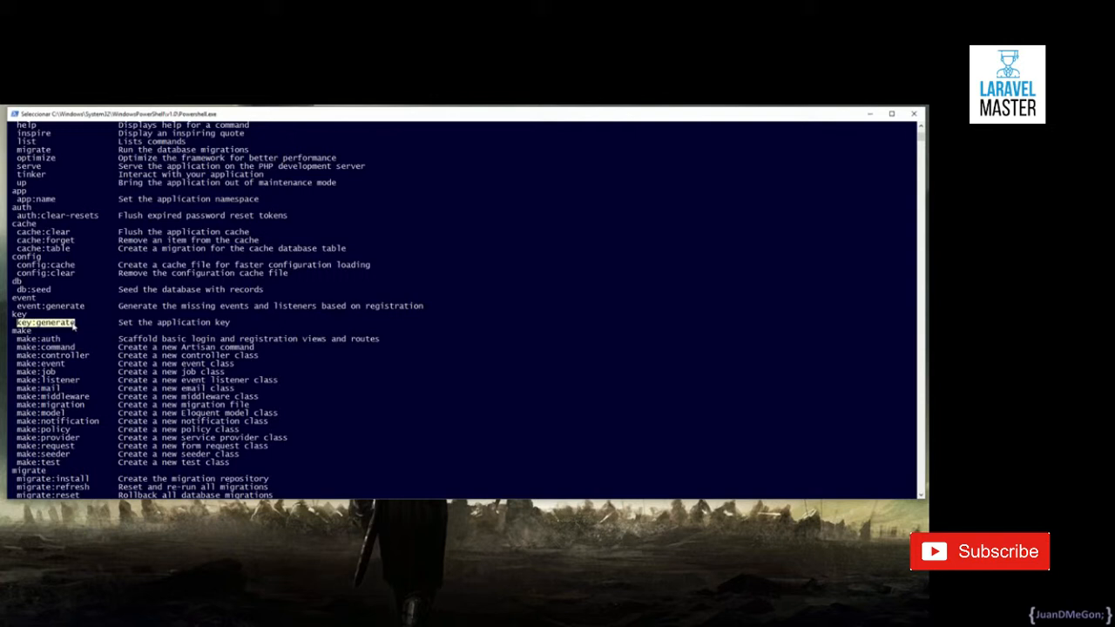
{"action": "scroll", "scroll_direction": "down", "scroll_amount": 3}
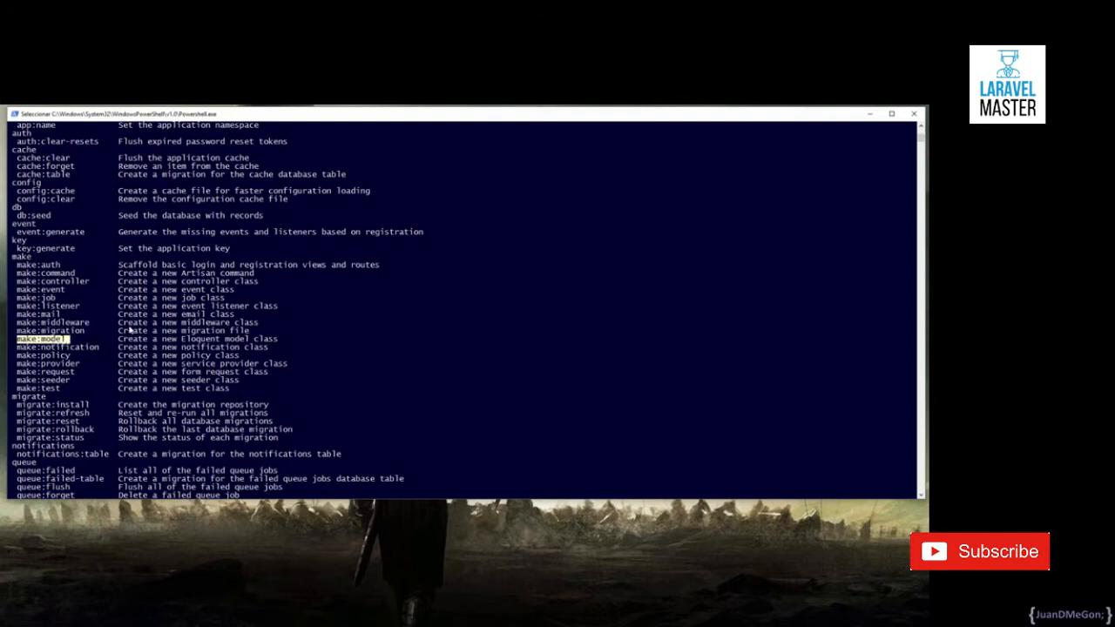
{"action": "scroll", "scroll_direction": "down", "scroll_amount": 3}
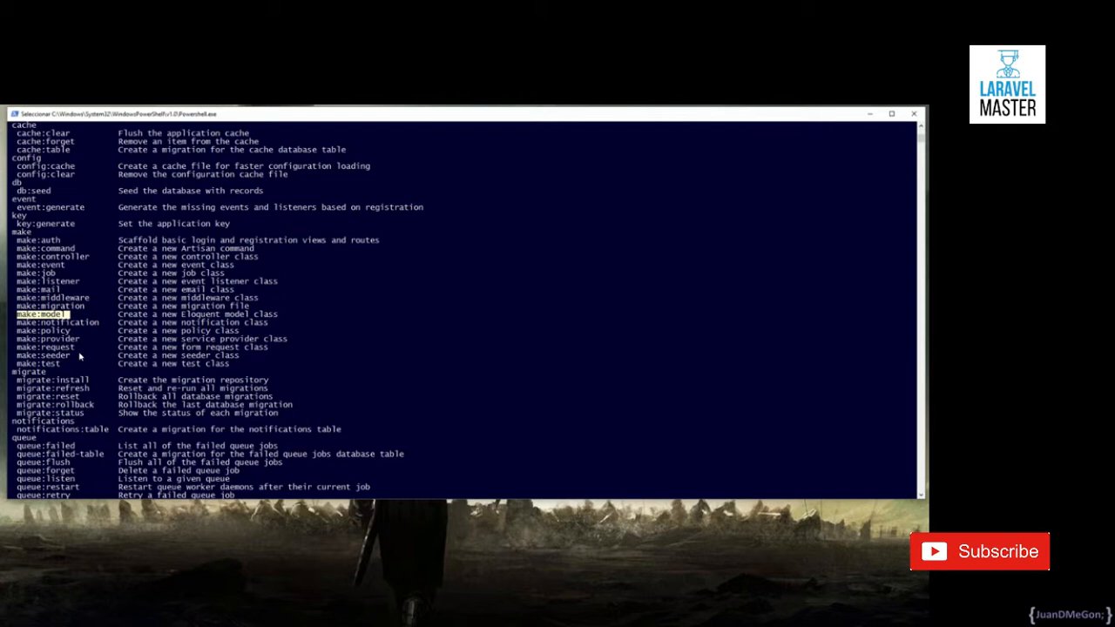
Review the migrate group in the list, picking out migrate:install.
{"action": "scroll", "scroll_direction": "down", "scroll_amount": 3}
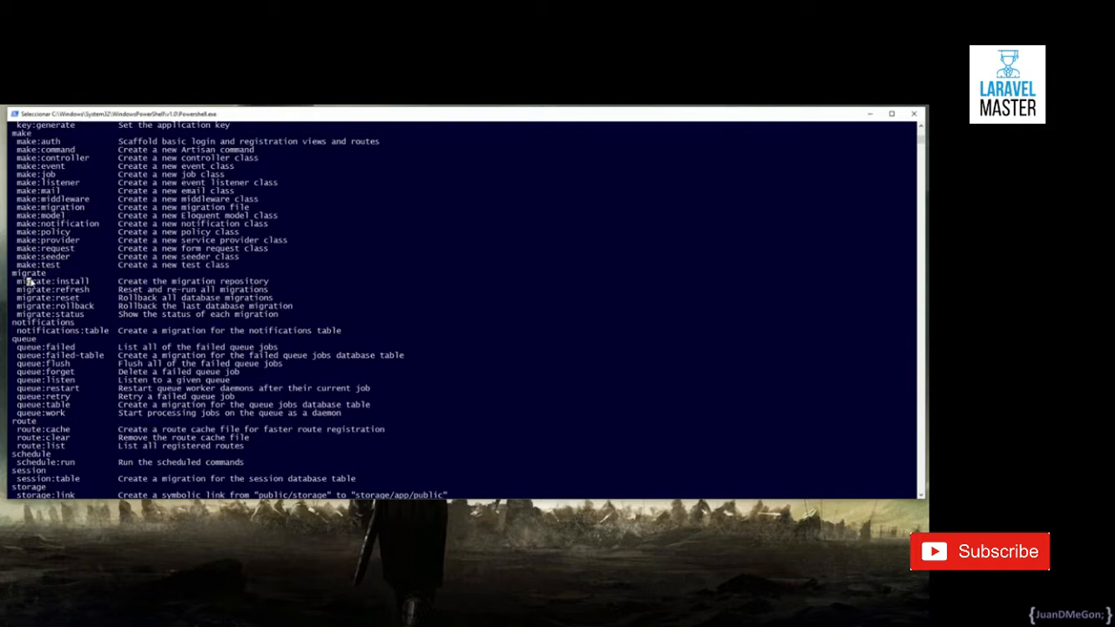
{"action": "double_click", "coordinate": [52, 280]}
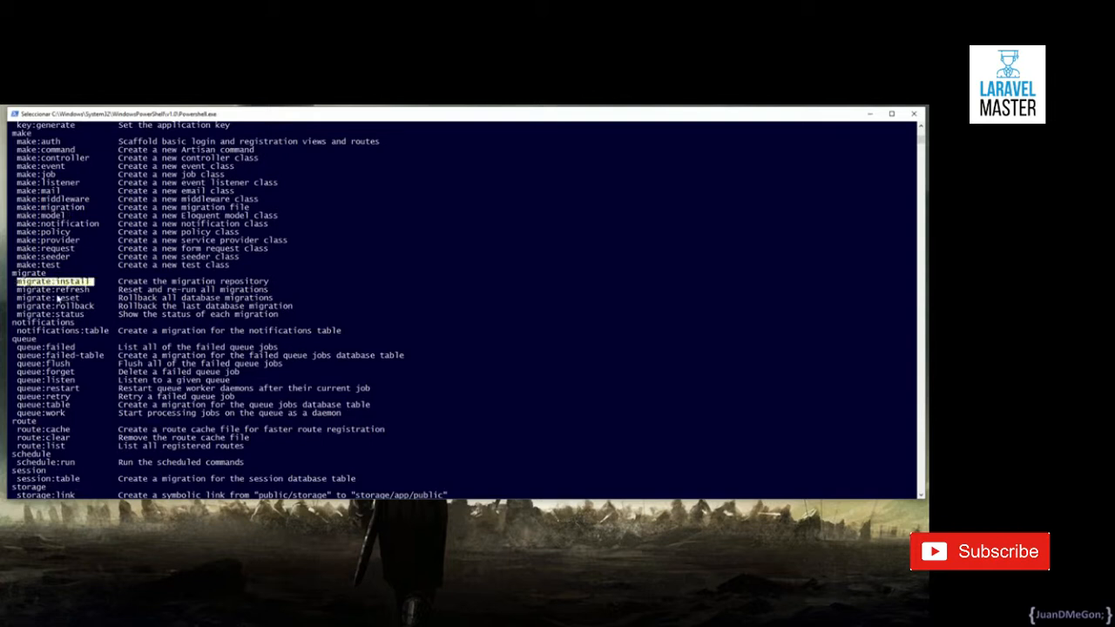
{"action": "scroll", "scroll_direction": "down", "scroll_amount": 3}
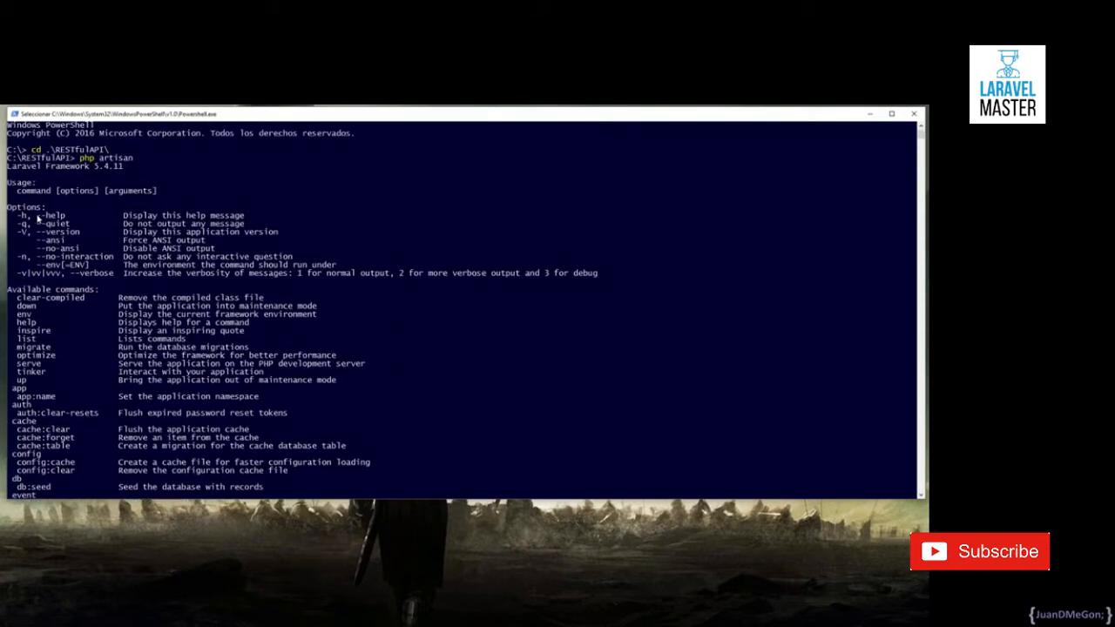
{"action": "mouse_move", "coordinate": [153, 308]}
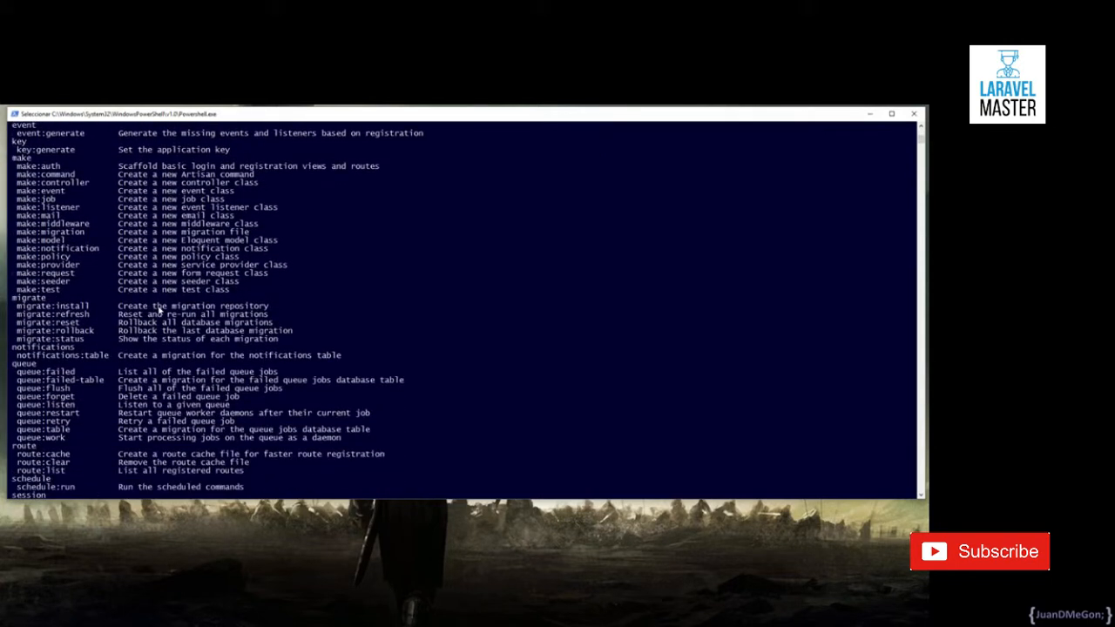
Read the php artisan migrate --help options, highlighting the force option description.
{"action": "scroll", "scroll_direction": "down", "scroll_amount": 3}
{"action": "type", "text": "php artisan migrate --help"}
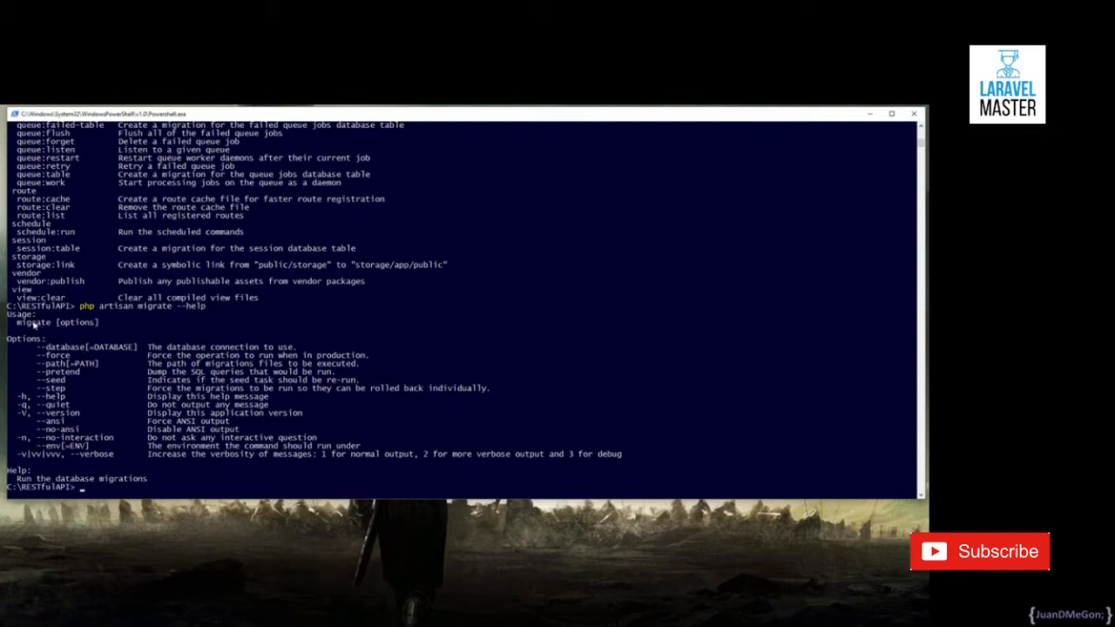
{"action": "double_click", "coordinate": [35, 322]}
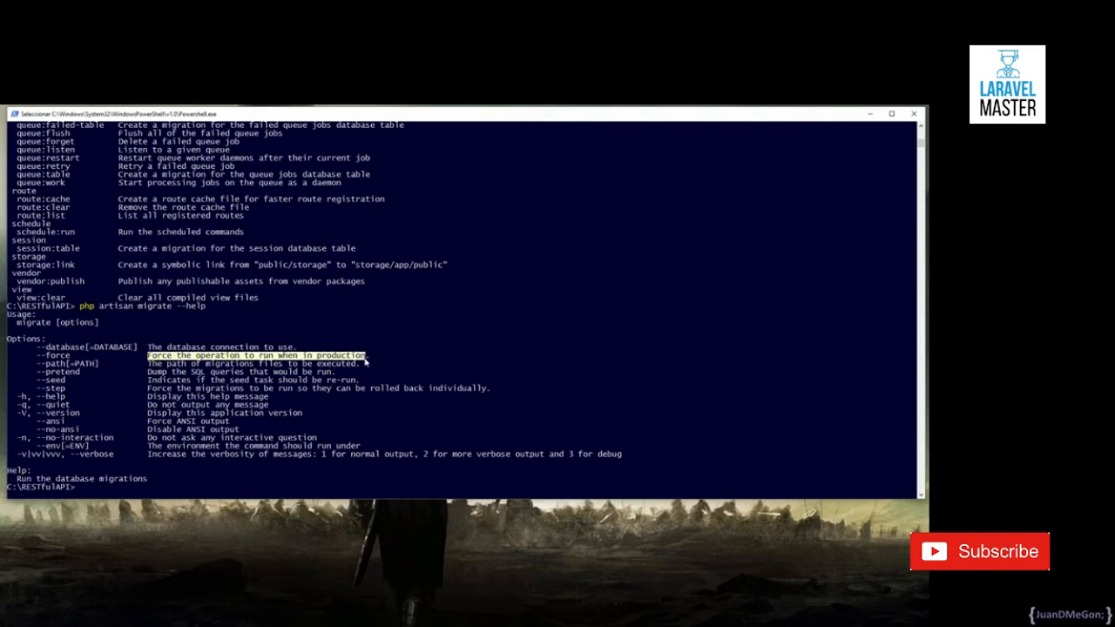
{"action": "mouse_move", "coordinate": [108, 469]}
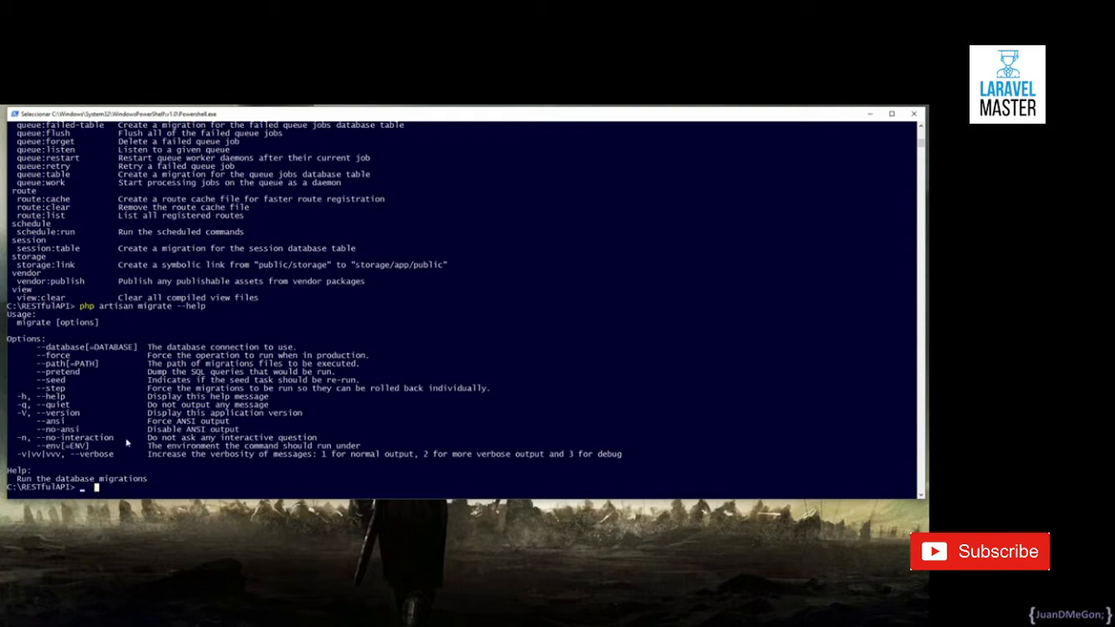
{"action": "mouse_move", "coordinate": [136, 463]}
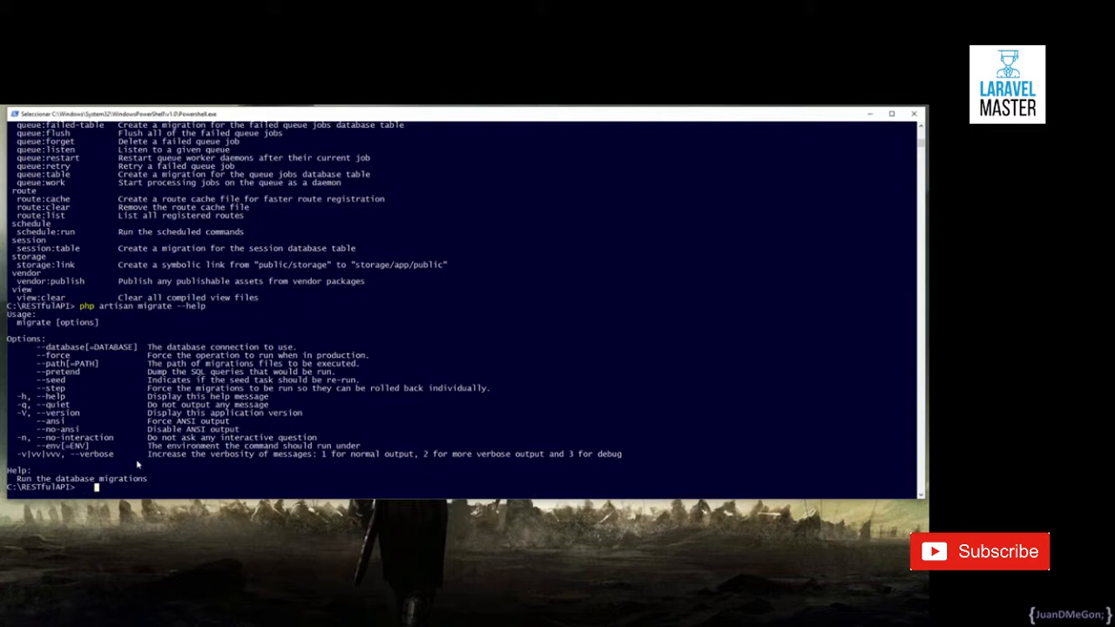
Bring the Homestead VM up with vagrant up and log in with vagrant ssh.
{"action": "type", "text": "vagrant up"}
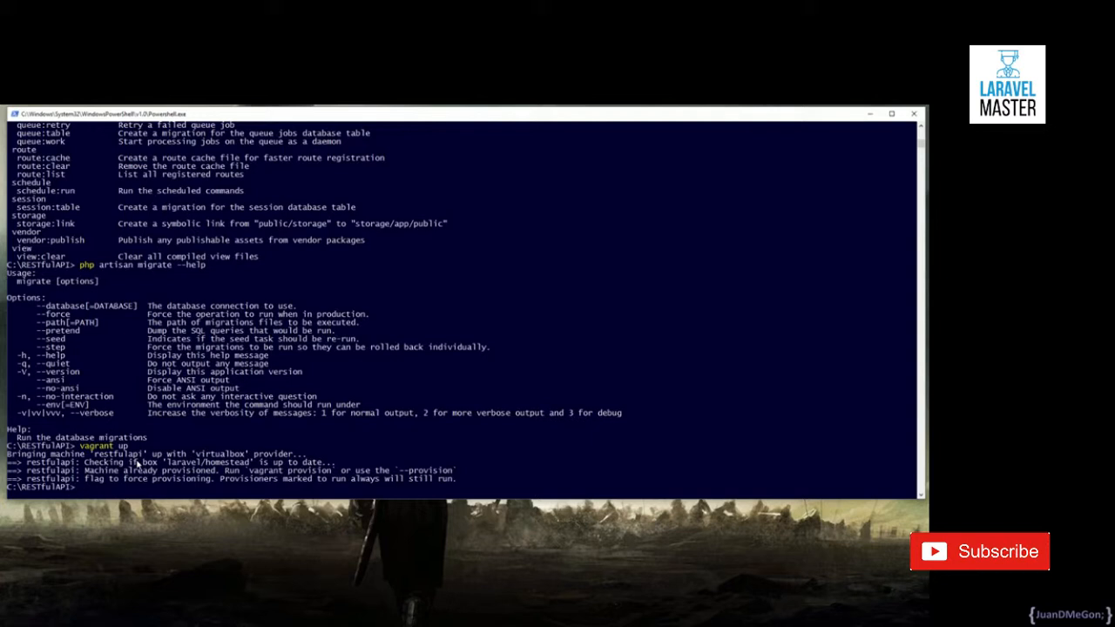
{"action": "type", "text": "vagrant ssh"}
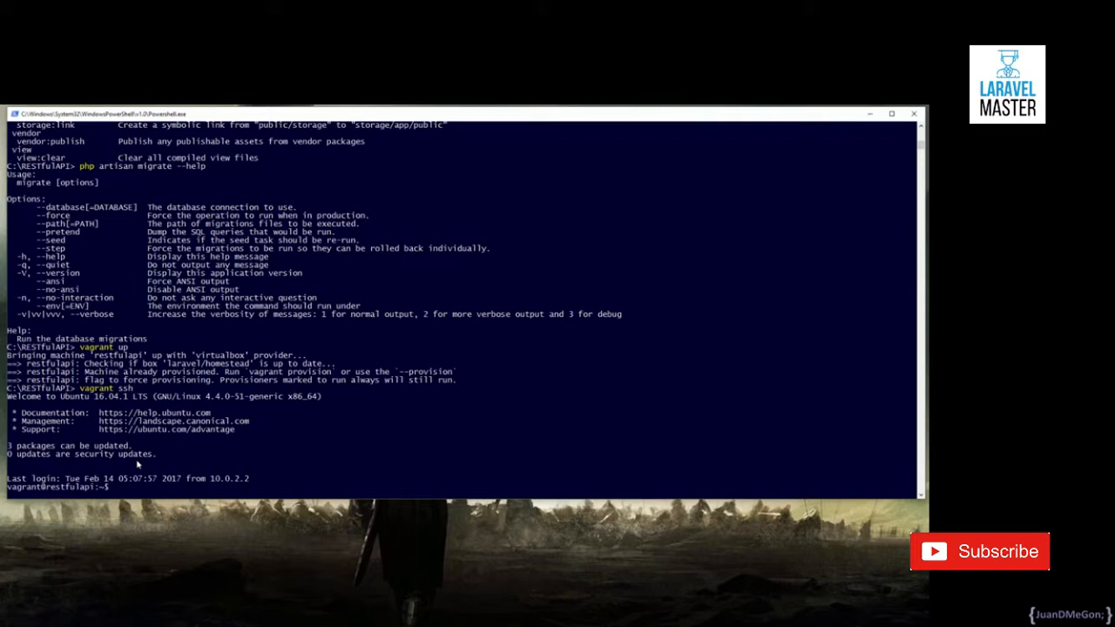
{"action": "type", "text": "cd"}
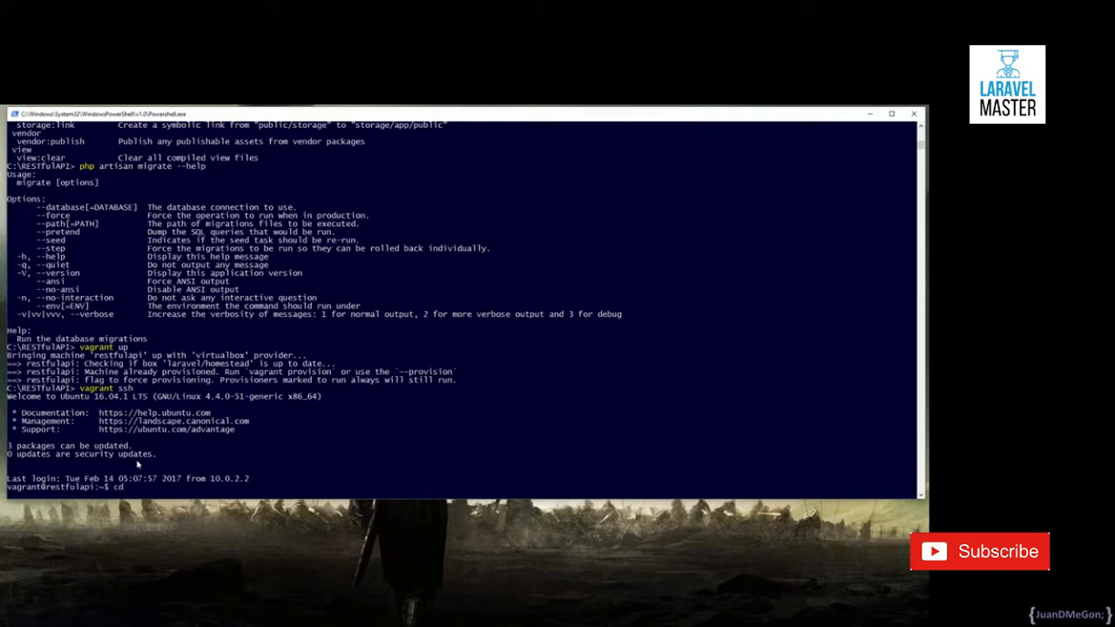
Inside the VM, cd restfulapi/ and run php artisan to list its commands.
{"action": "type", "text": "cd restfulapi/"}
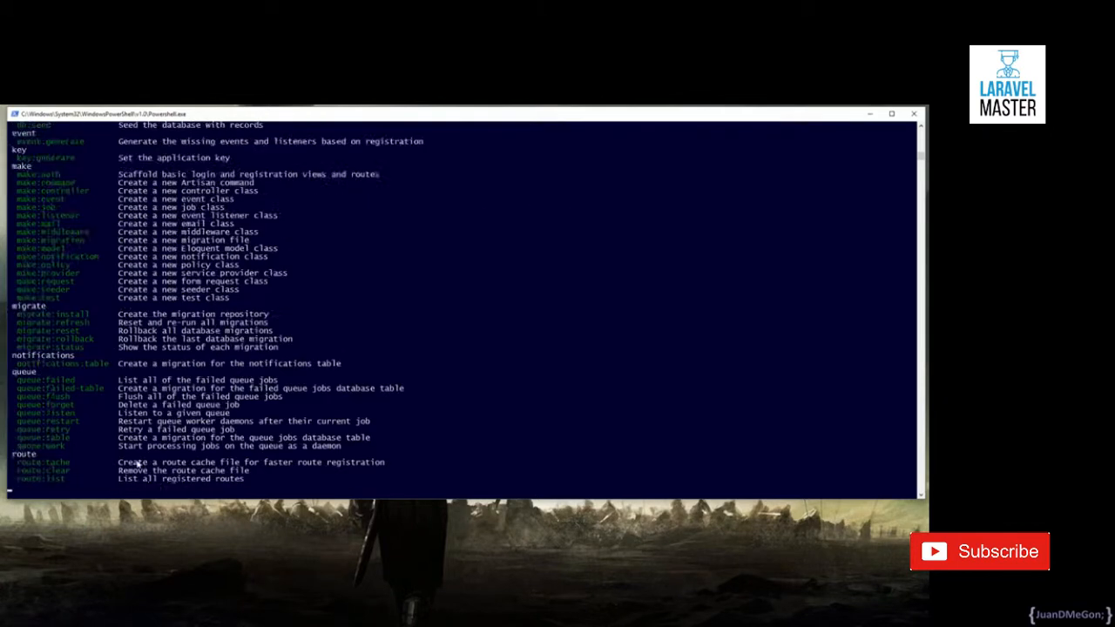
{"action": "scroll", "scroll_direction": "down", "scroll_amount": 3}
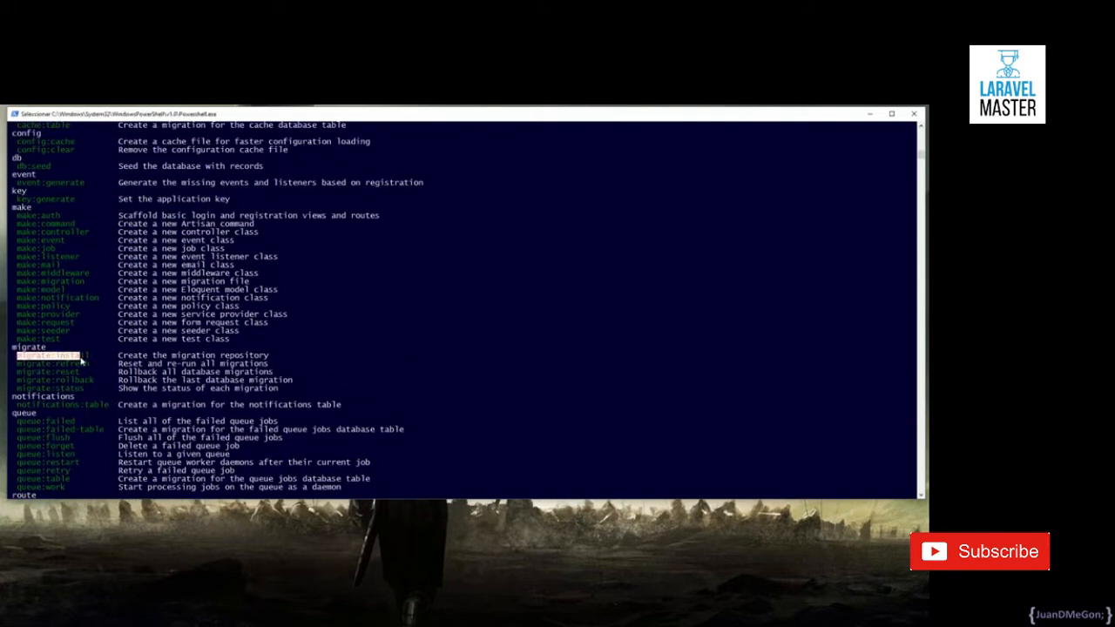
{"action": "scroll", "scroll_direction": "down", "scroll_amount": 3}
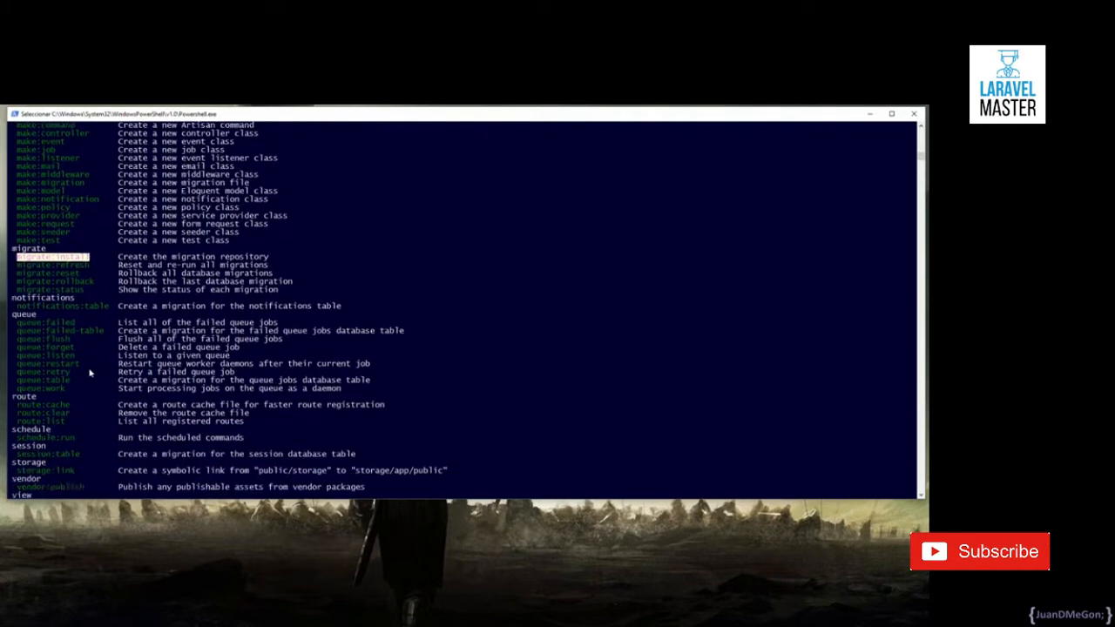
{"action": "scroll", "scroll_direction": "down", "scroll_amount": 3}
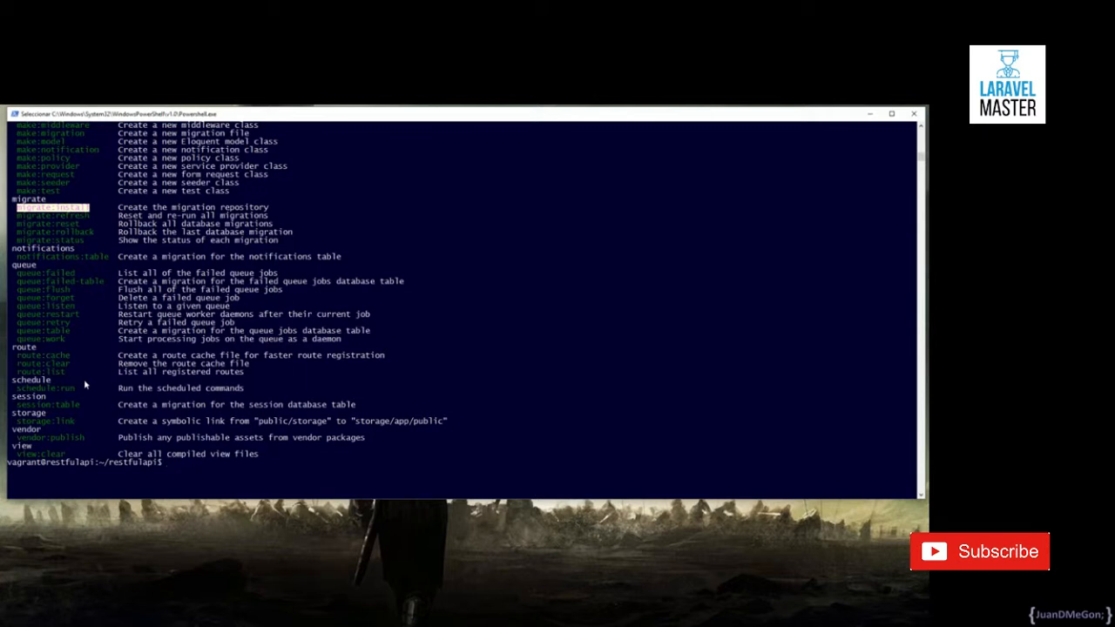
{"action": "scroll", "scroll_direction": "down", "scroll_amount": 3}
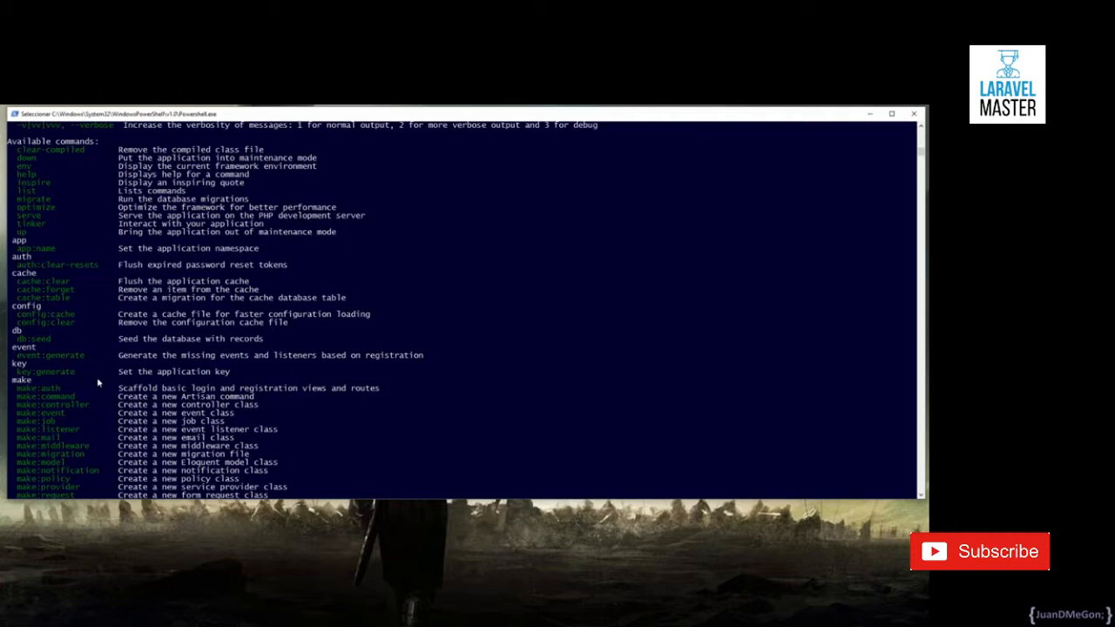
{"action": "scroll", "scroll_direction": "down", "scroll_amount": 3}
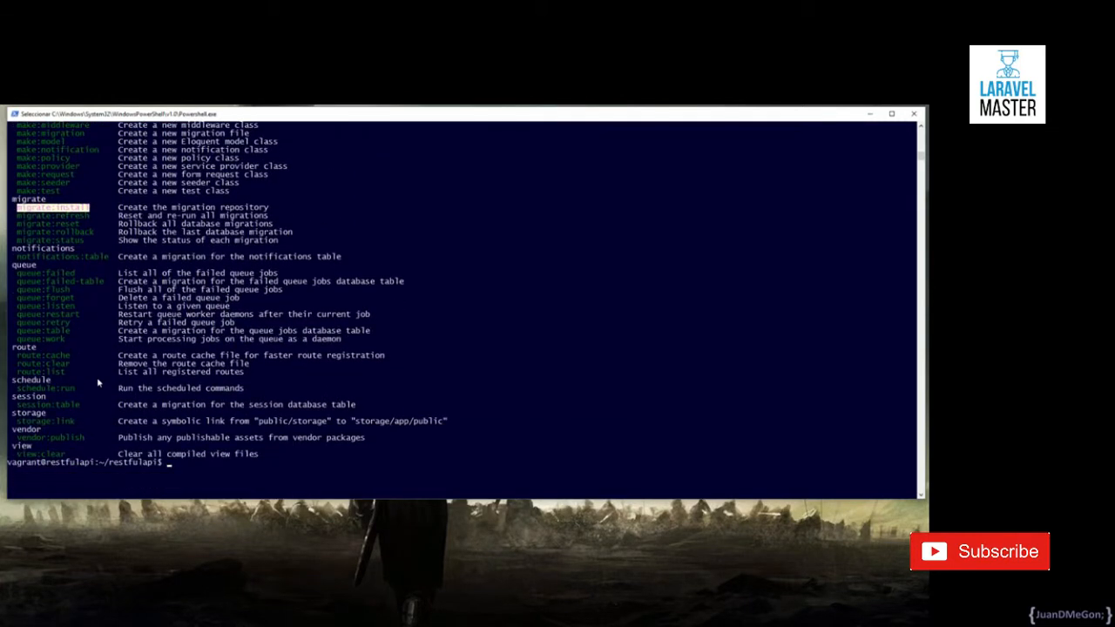
{"action": "scroll", "scroll_direction": "down", "scroll_amount": 3}
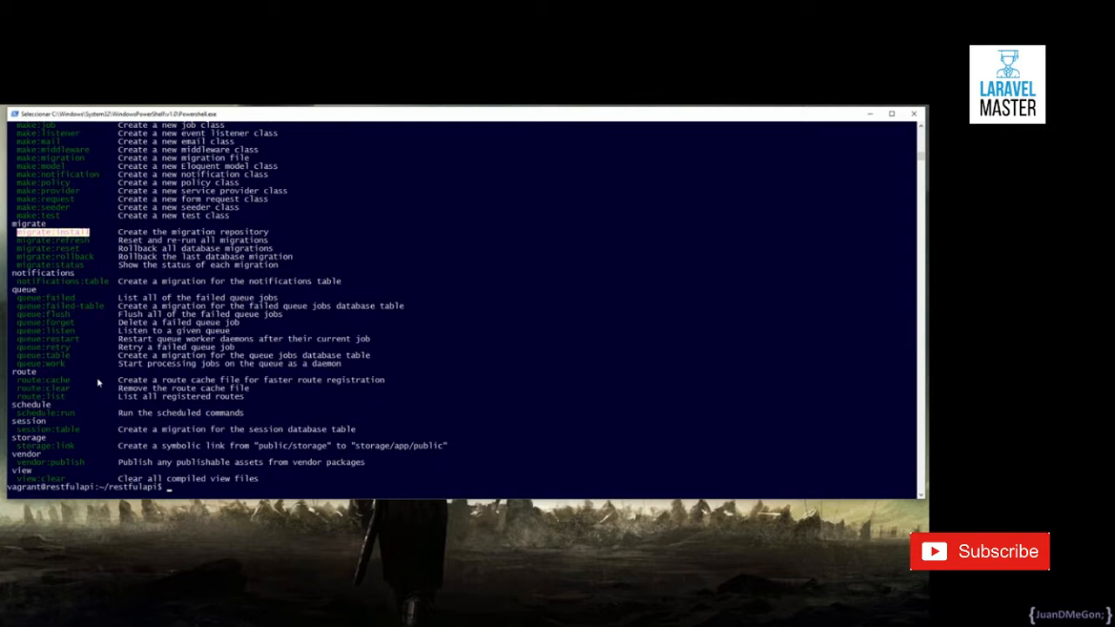